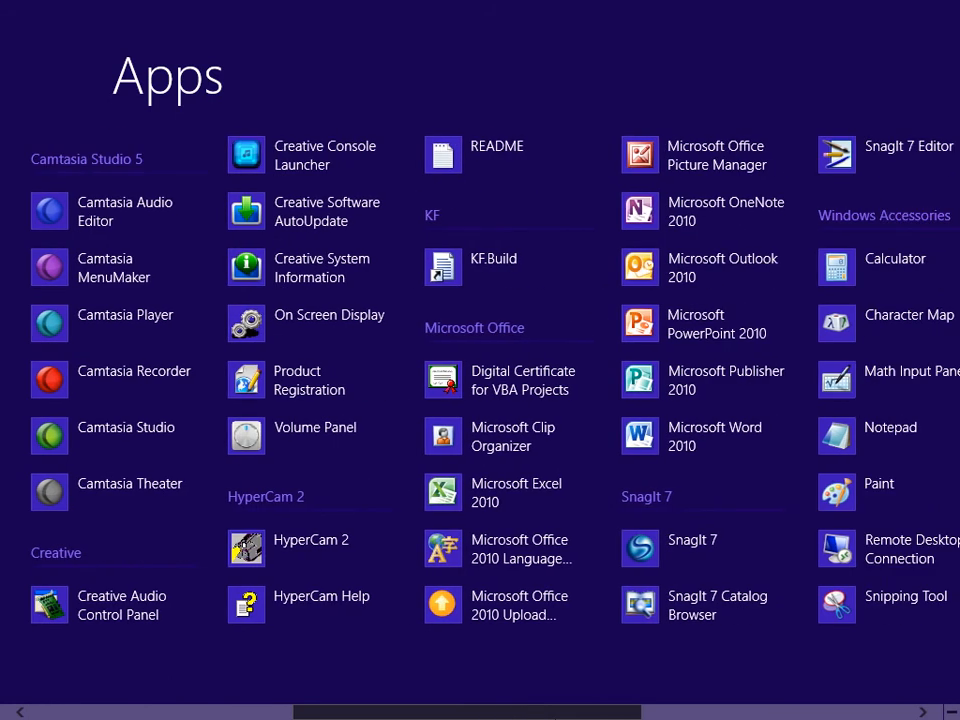
Step: Scroll the Apps list to reach Windows Accessories where Paint sits
scroll("right", 3)
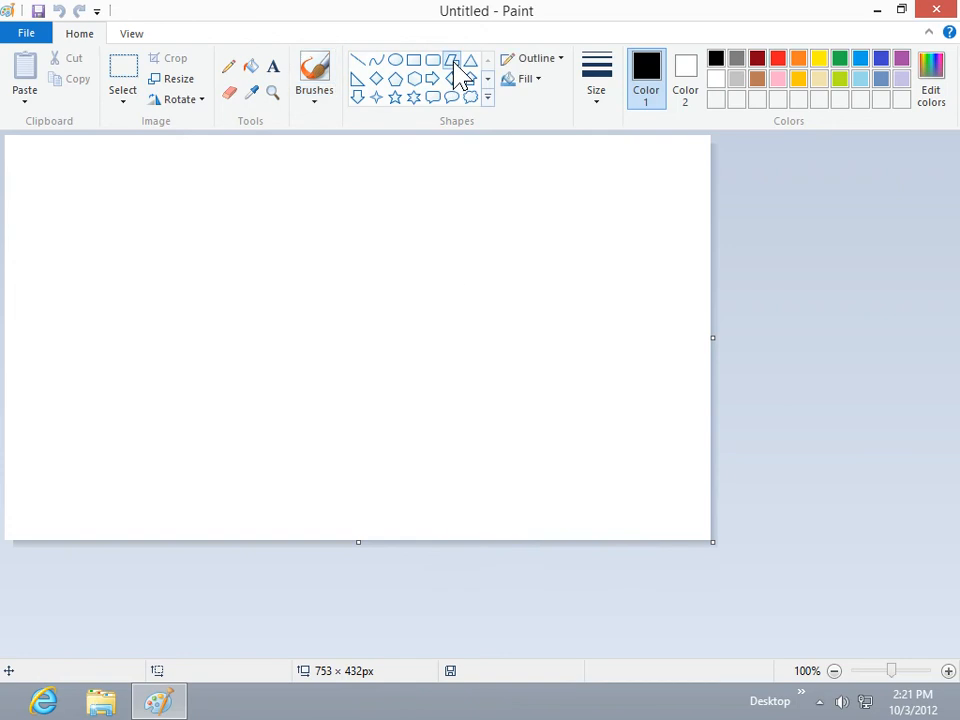
Step: Choose the Polygon shape and draw its first red diagonal side near the canvas centre
left_click(778, 58)
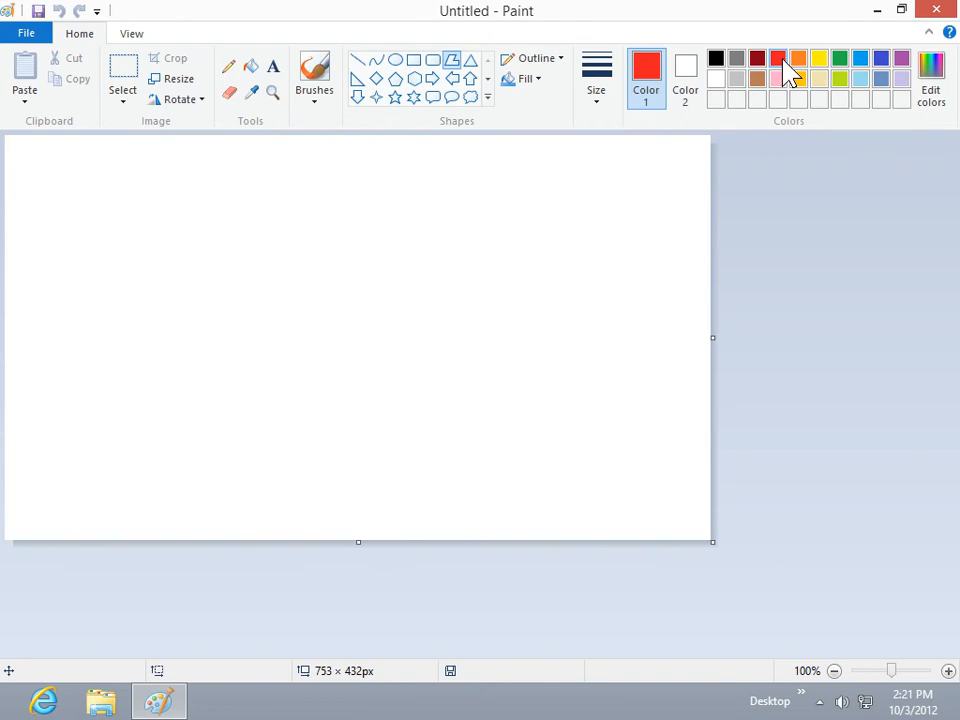
left_click_drag(338, 190, 468, 305)
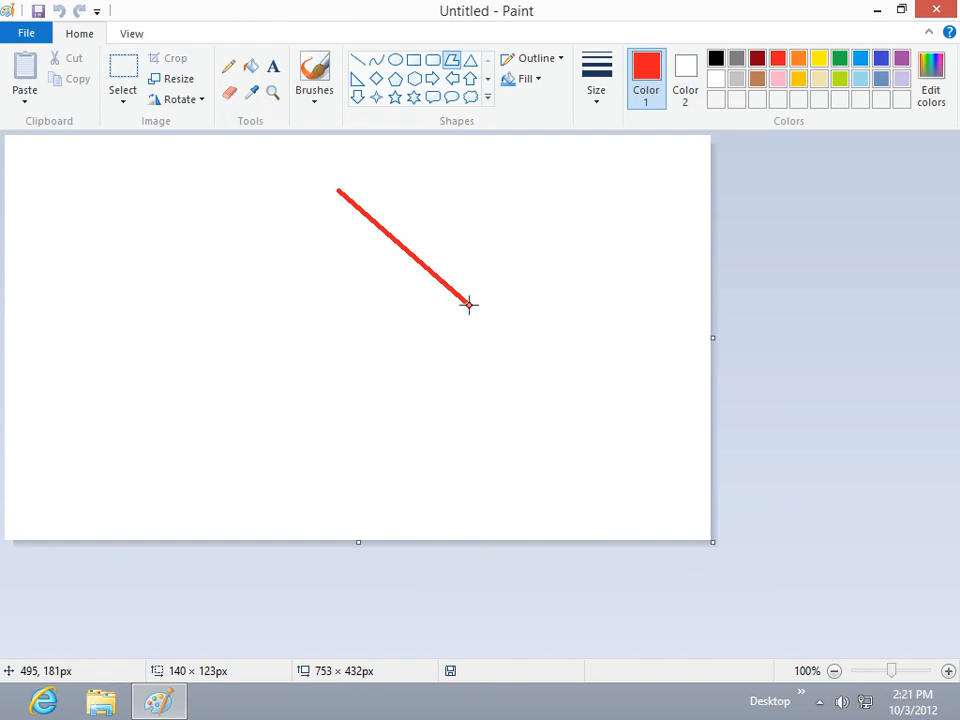
mouse_move(400, 434)
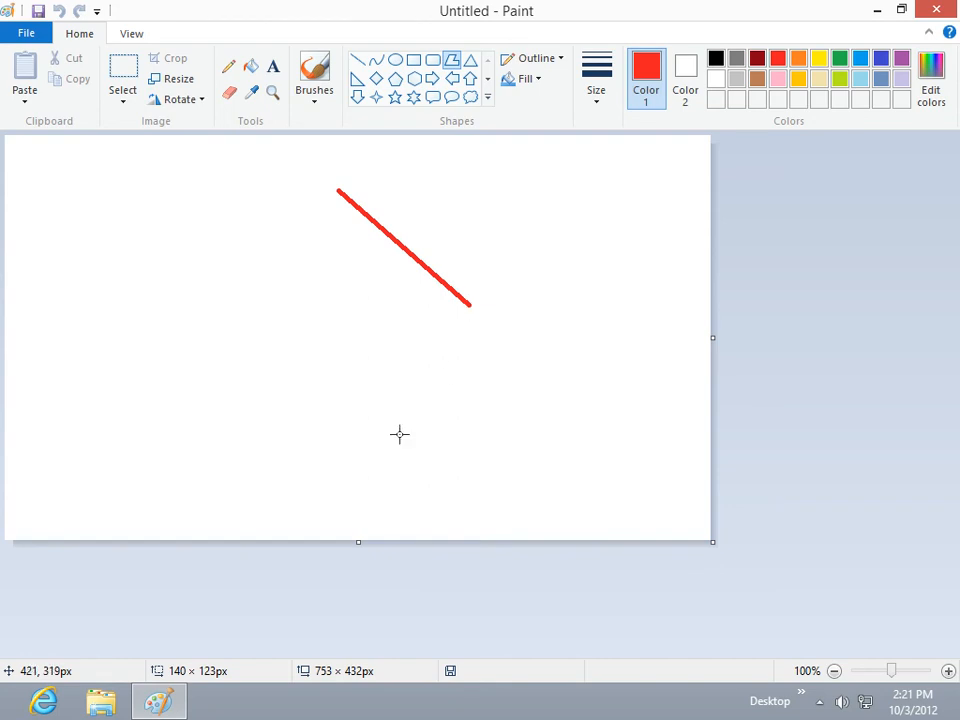
Step: Add the polygon's second red side angling down-left to form an open V
left_click_drag(470, 305, 400, 435)
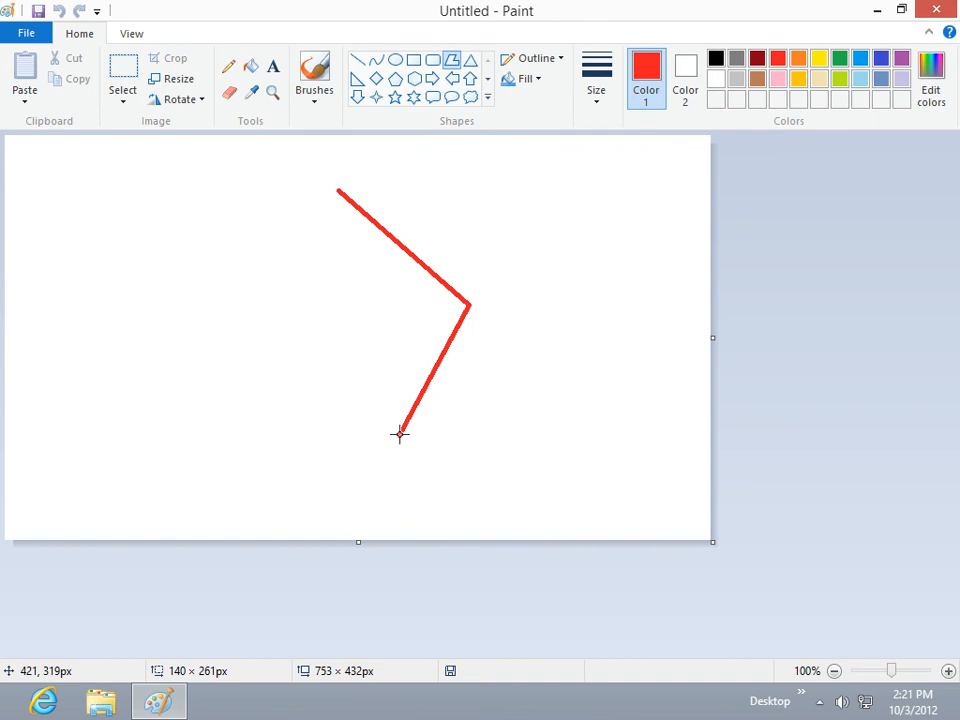
mouse_move(349, 349)
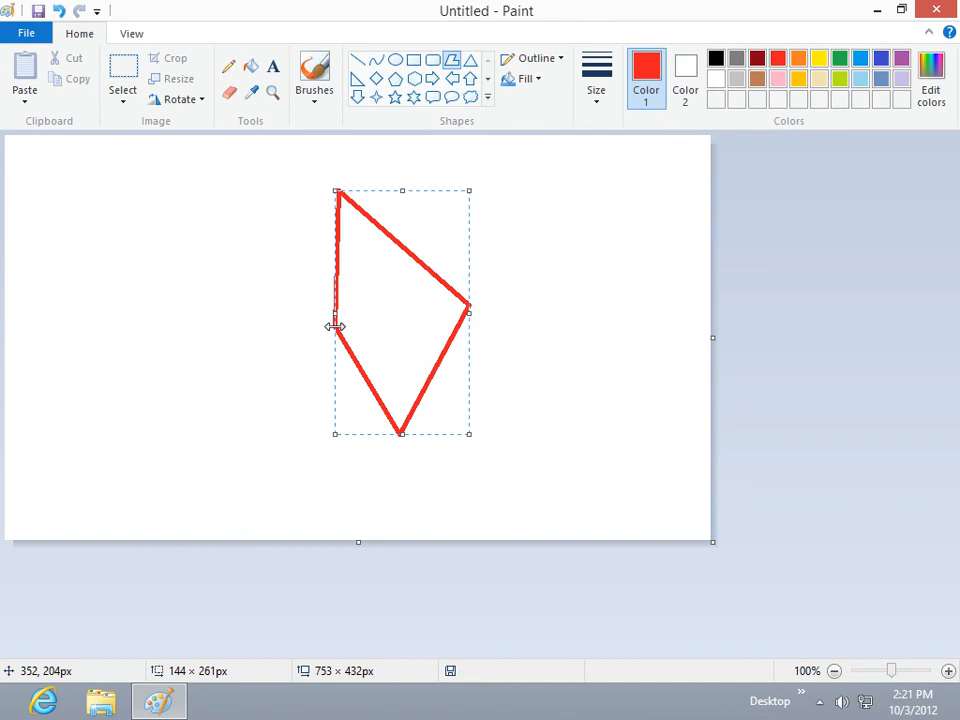
mouse_move(475, 355)
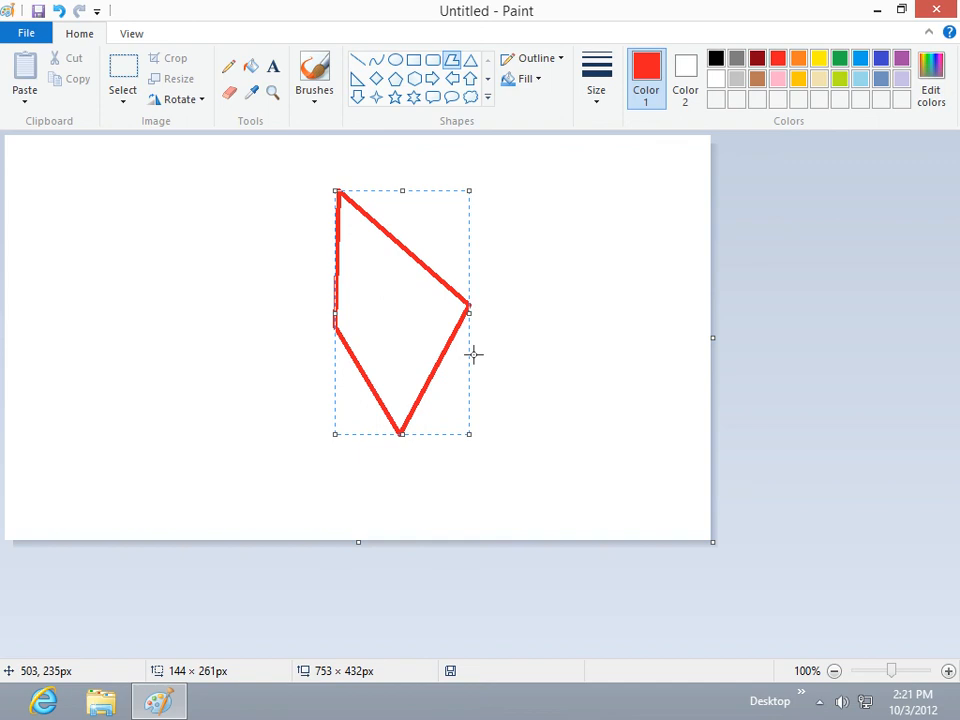